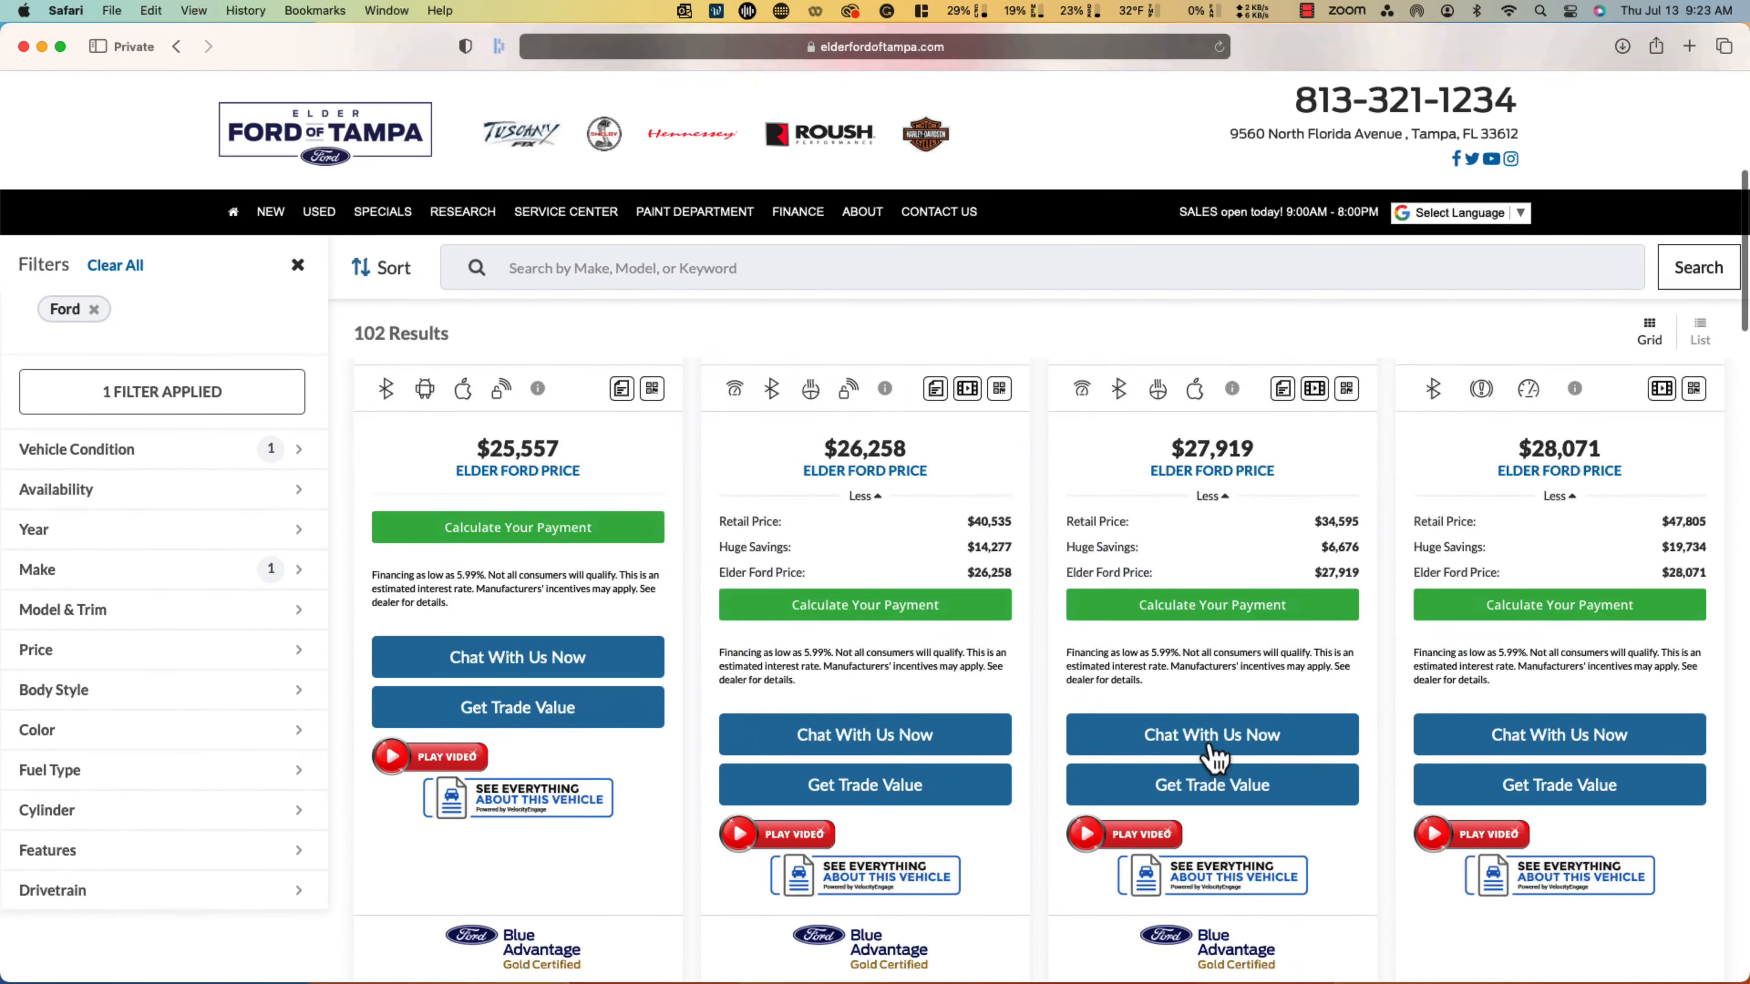
# View everything about the $27,919 2020 Ford Escape Titanium Hybrid listing
pyautogui.click(1234, 874)
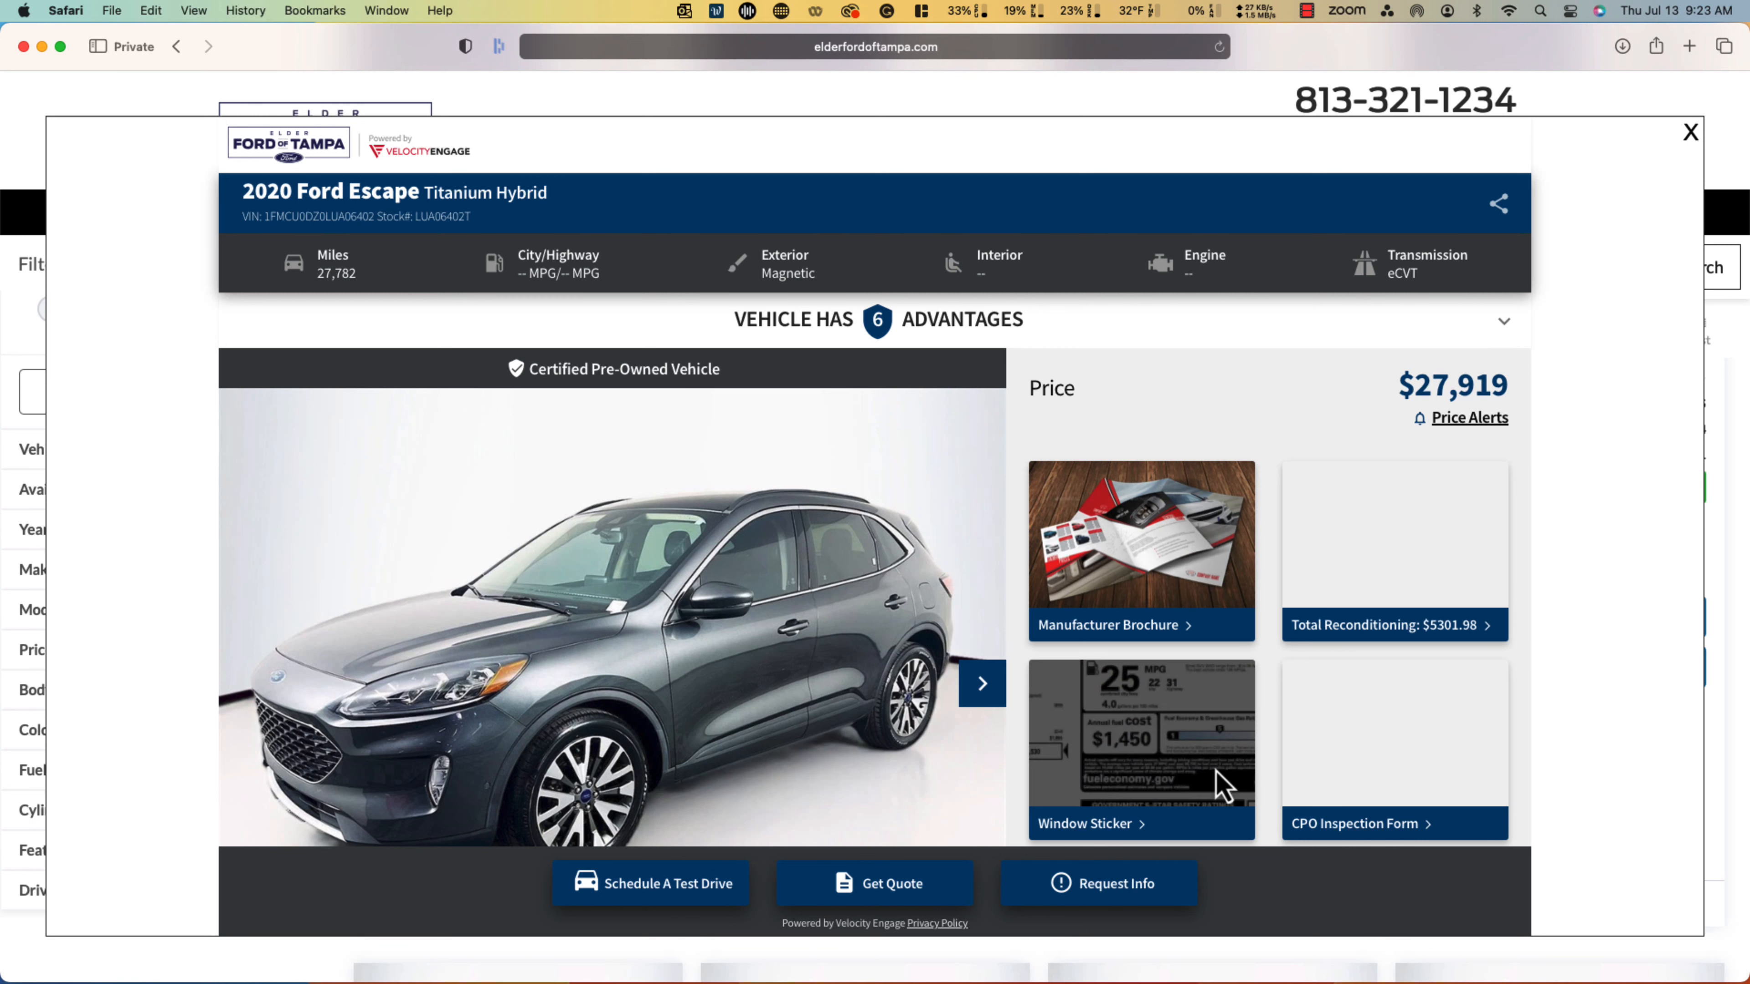
# Expand 'Vehicle Has 6 Advantages' and reach the 37-photo gallery with brochure, sticker and inspection links
pyautogui.click(879, 320)
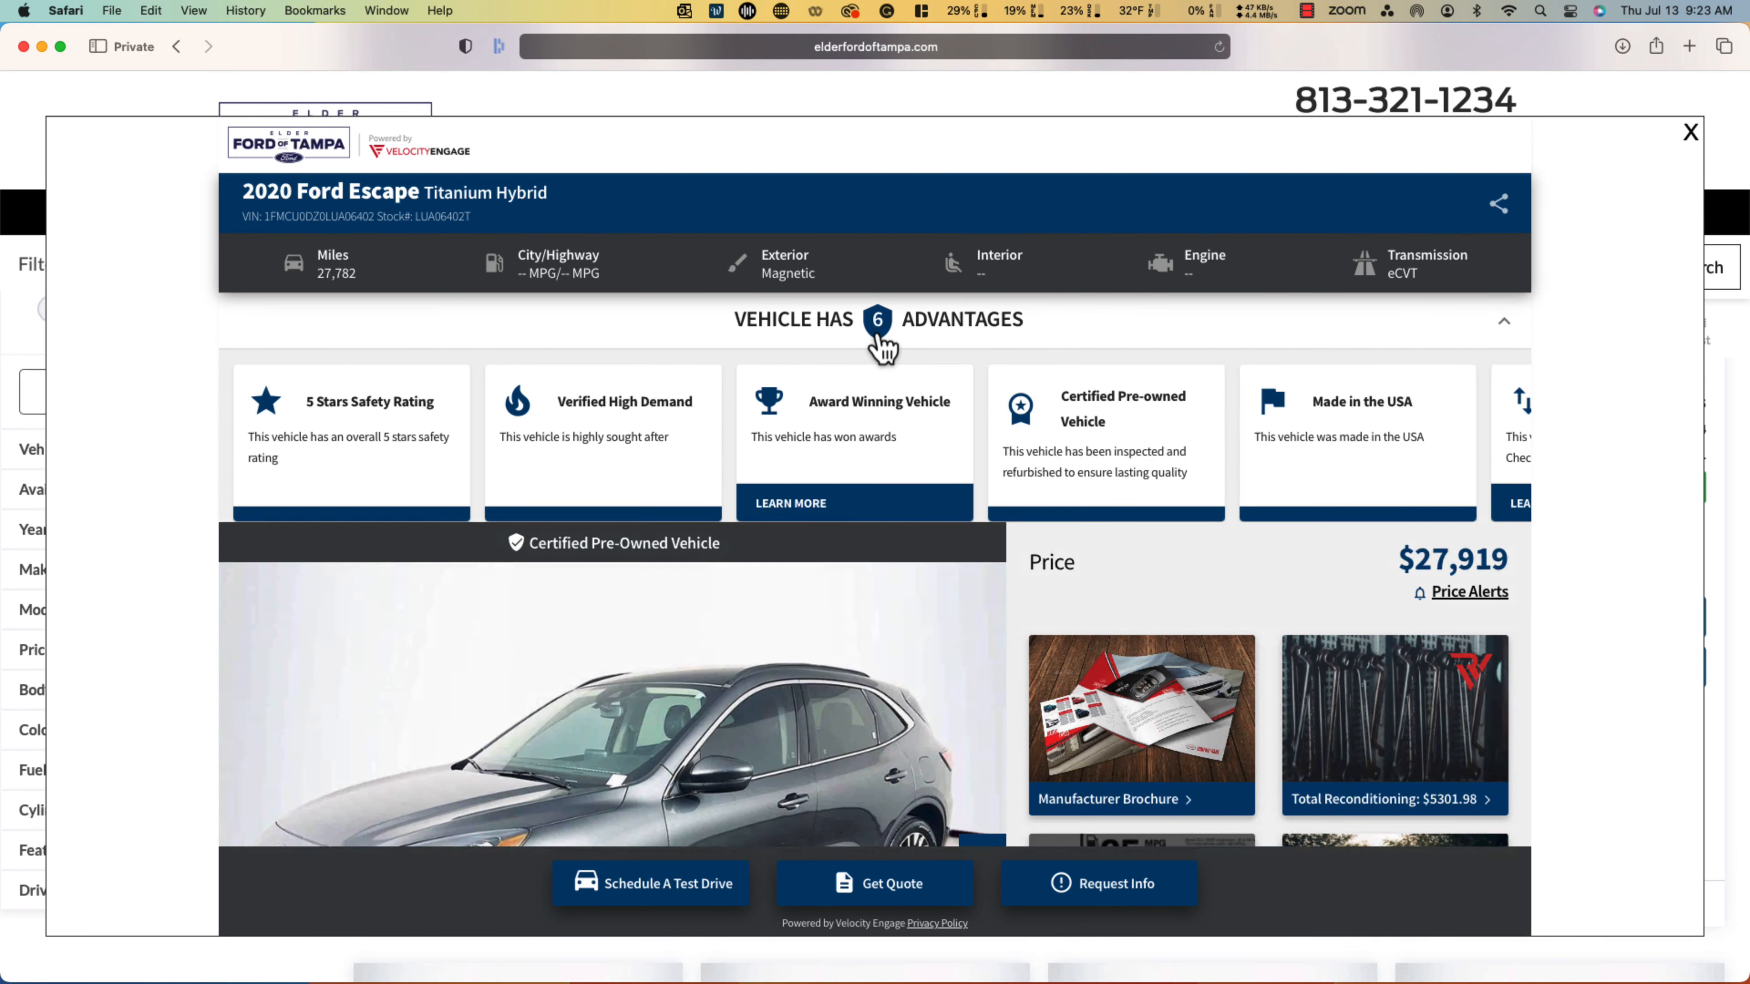
pyautogui.scroll(-3)
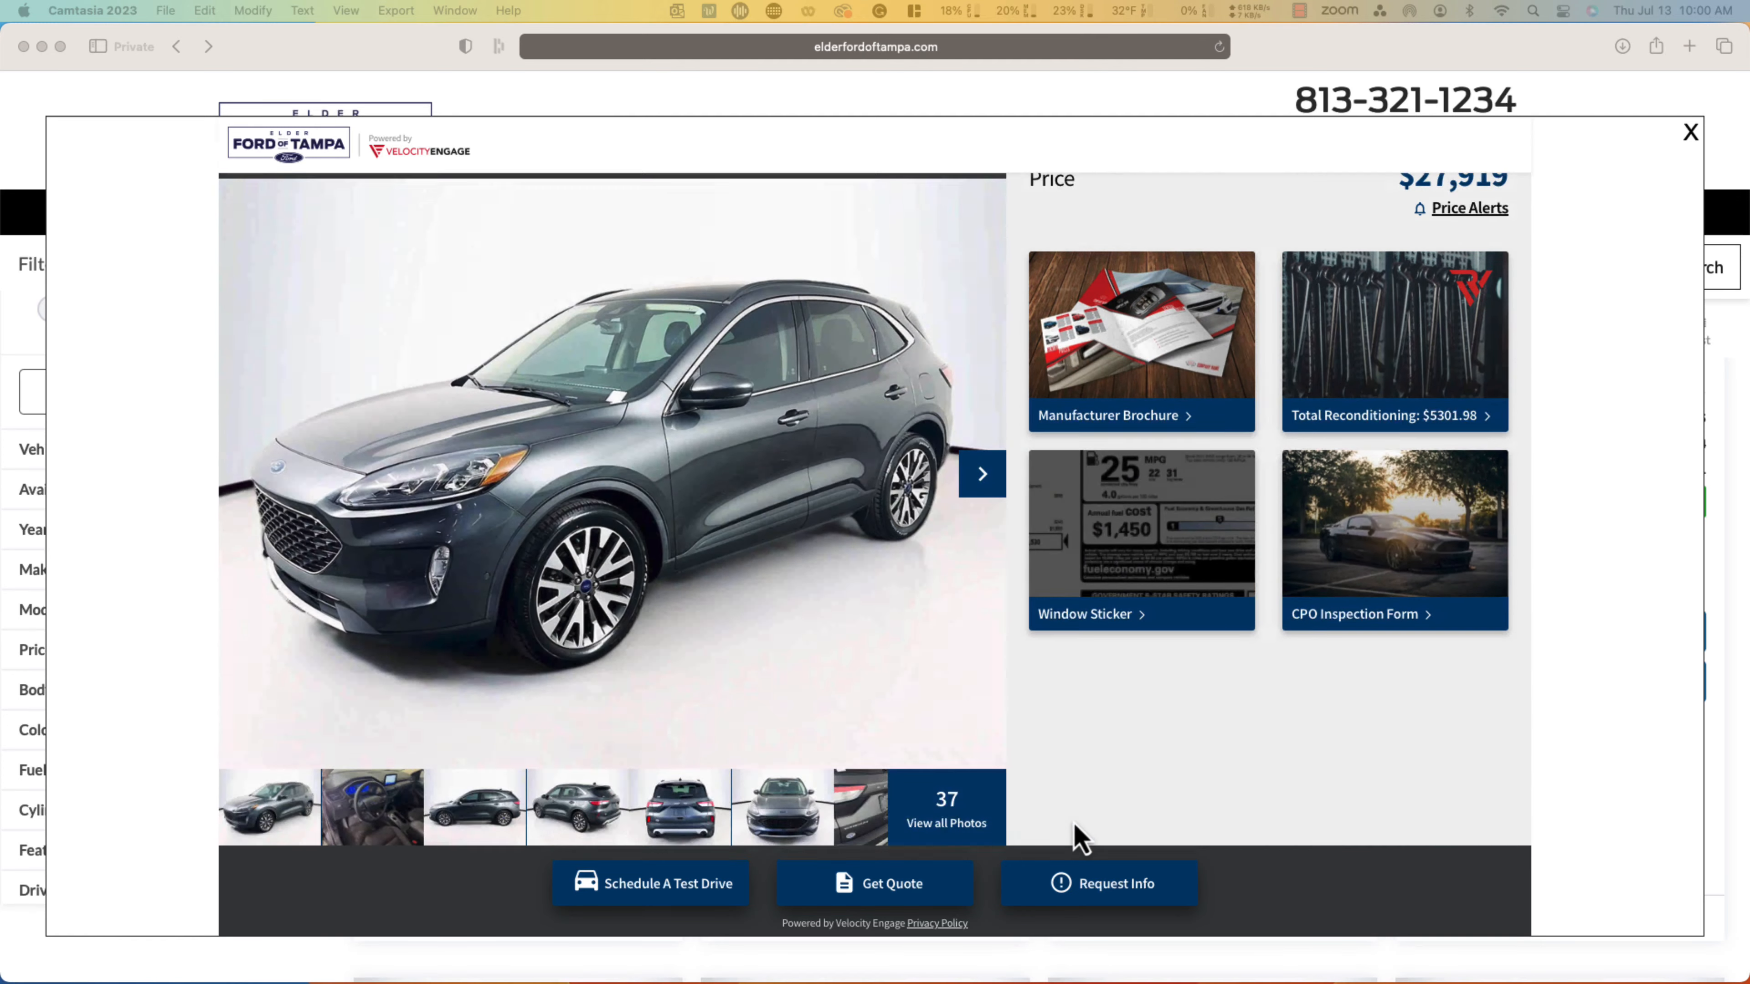
pyautogui.scroll(-3)
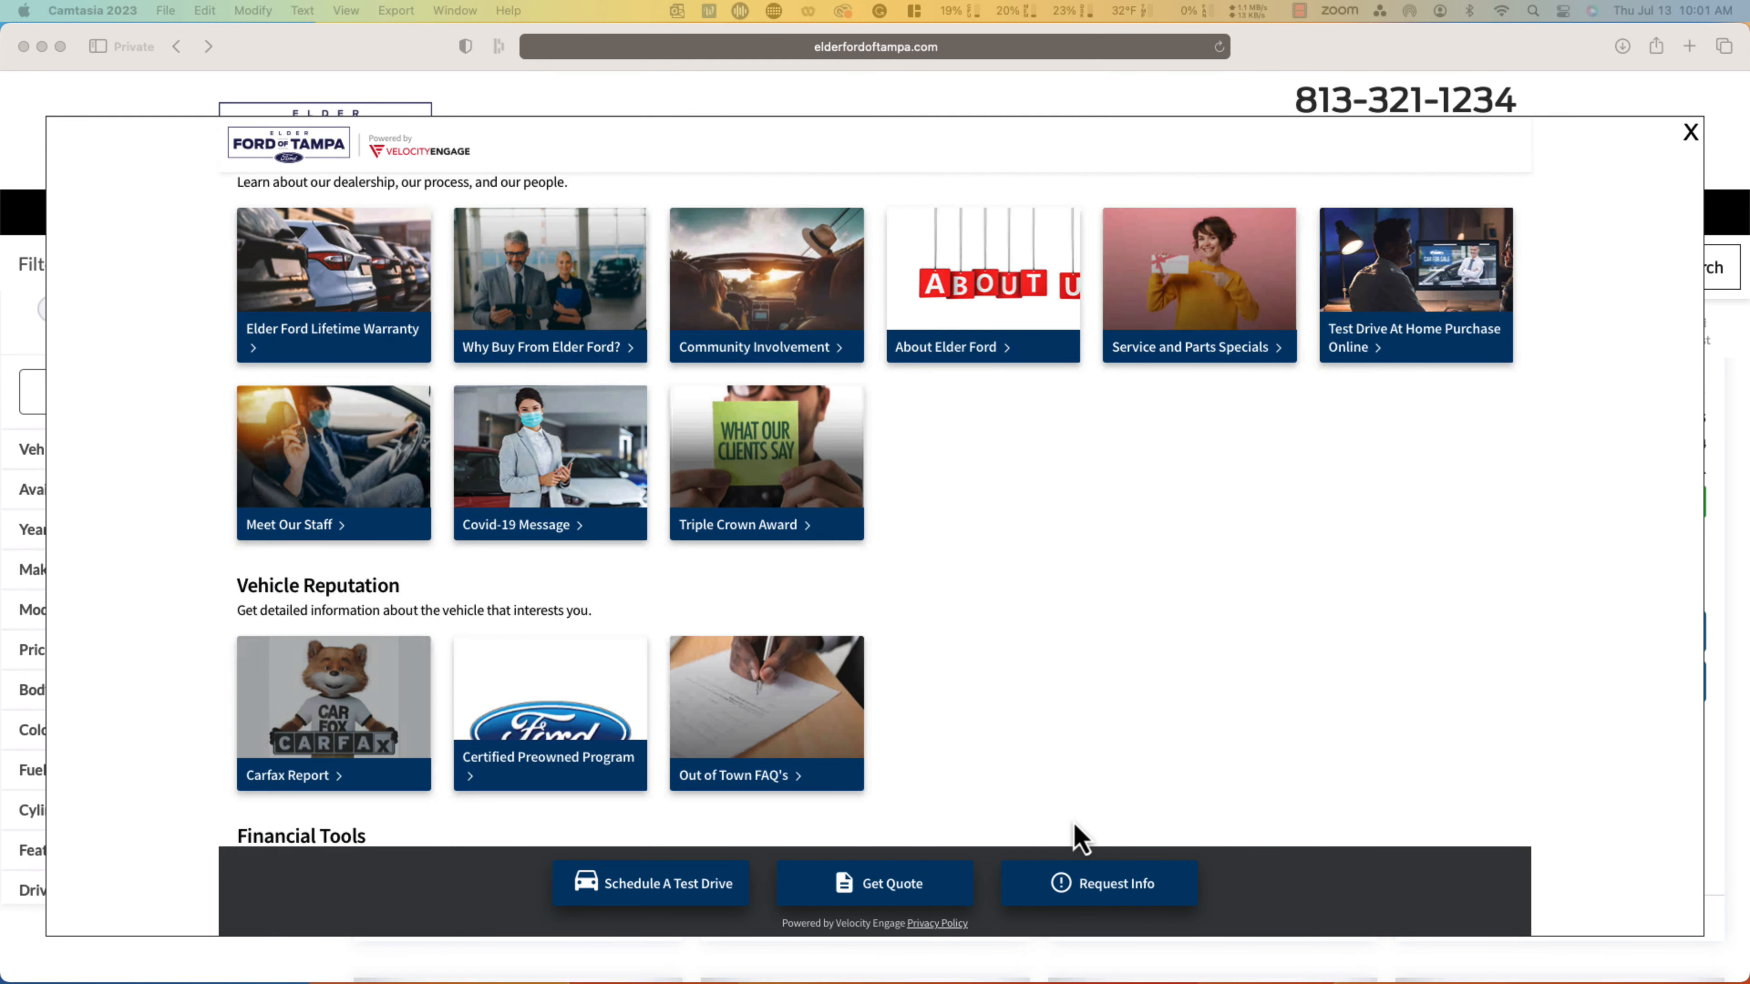
pyautogui.scroll(-3)
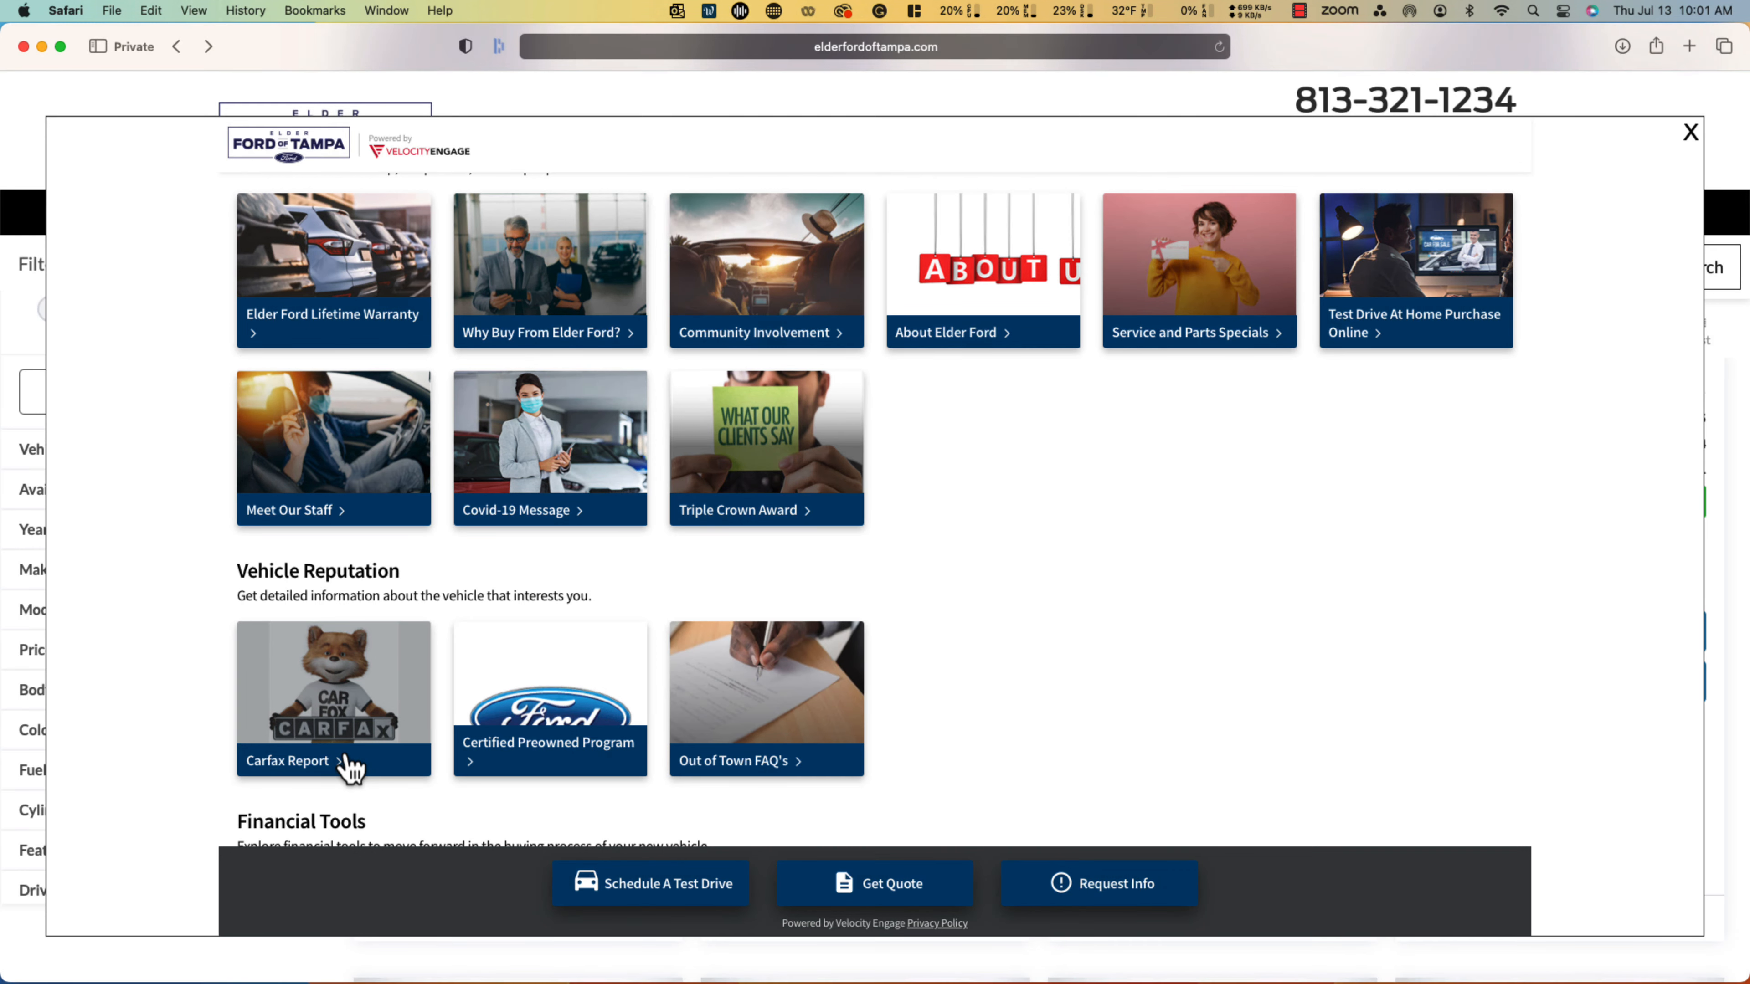
pyautogui.click(333, 761)
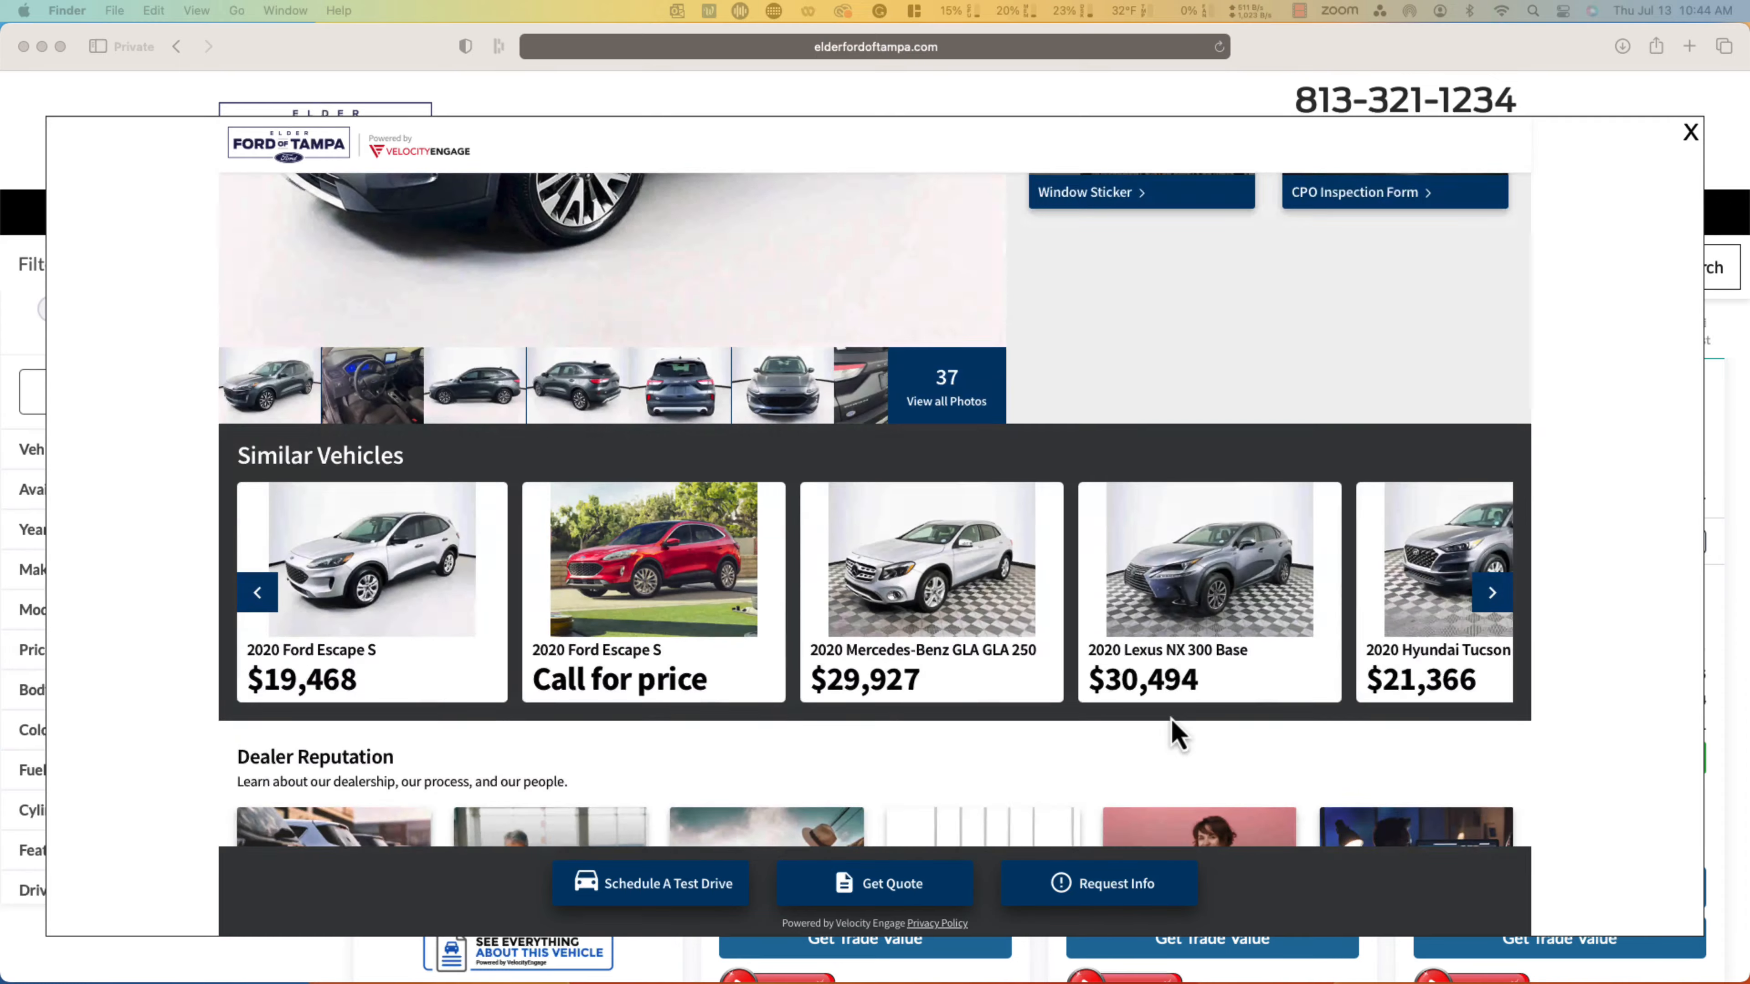
# Leave the Escape's overlay and land back on the 102-result used Ford listings
pyautogui.scroll(-3)
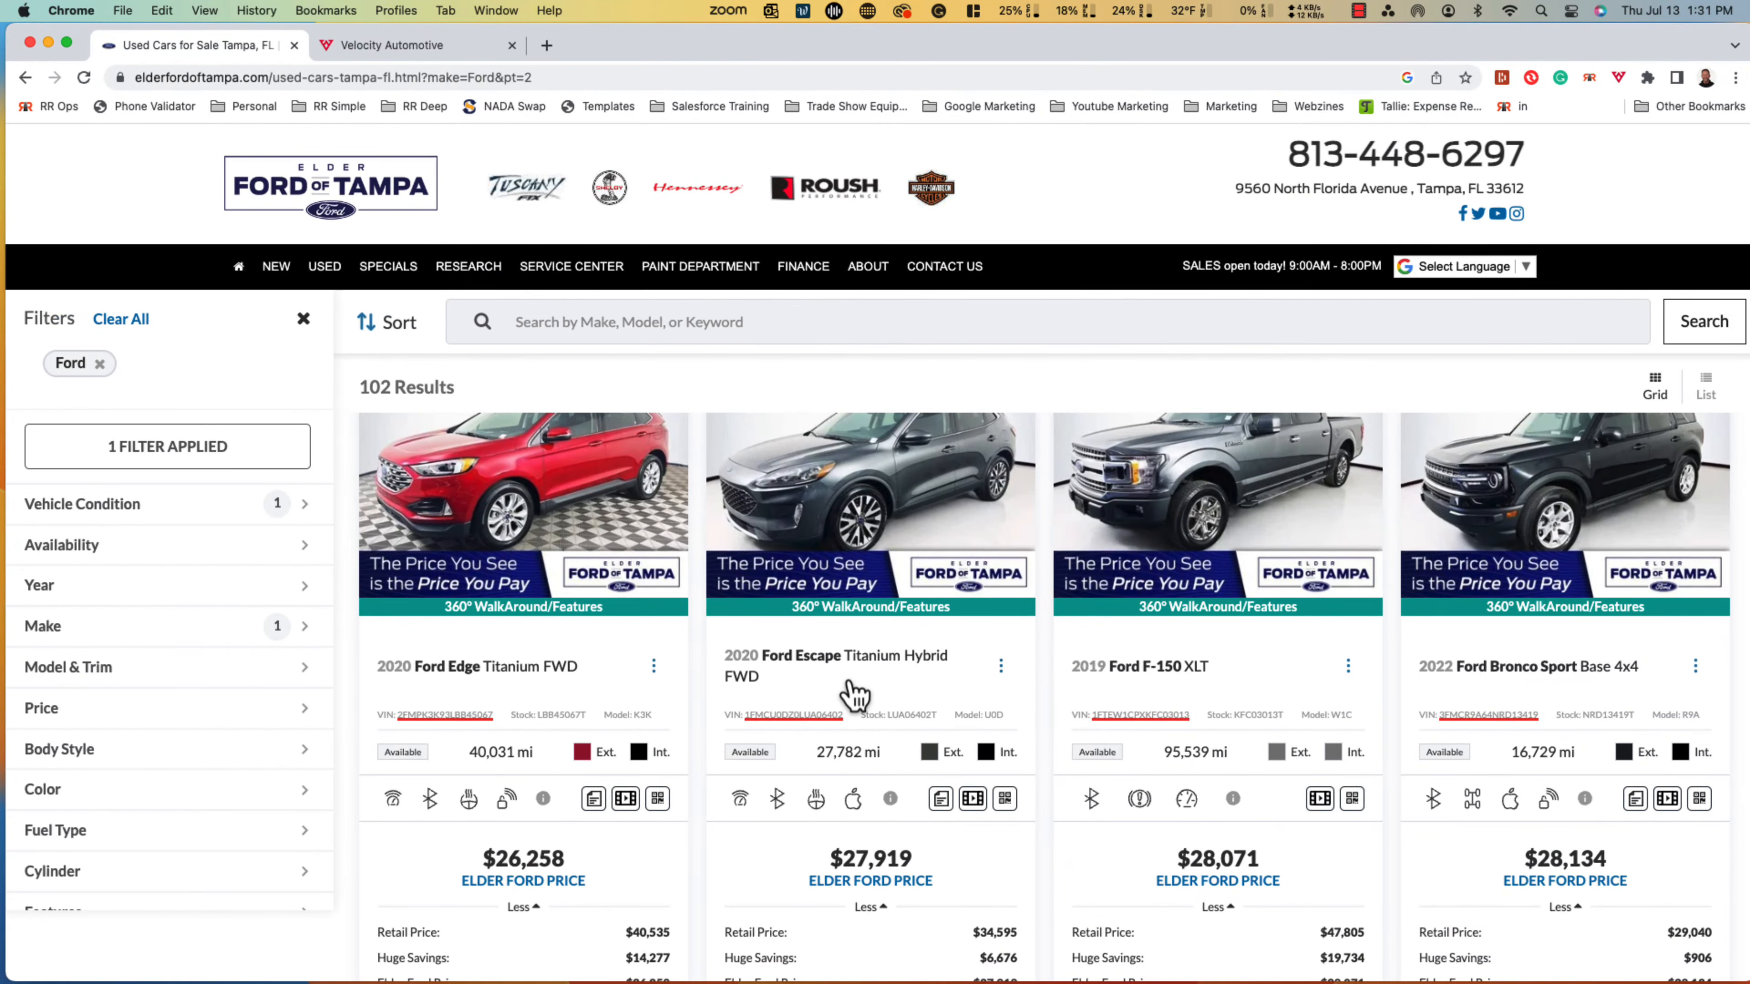
# Bring up the Escape VIN's inventory summary and its Engage shopper engagement statistics
pyautogui.click(781, 712)
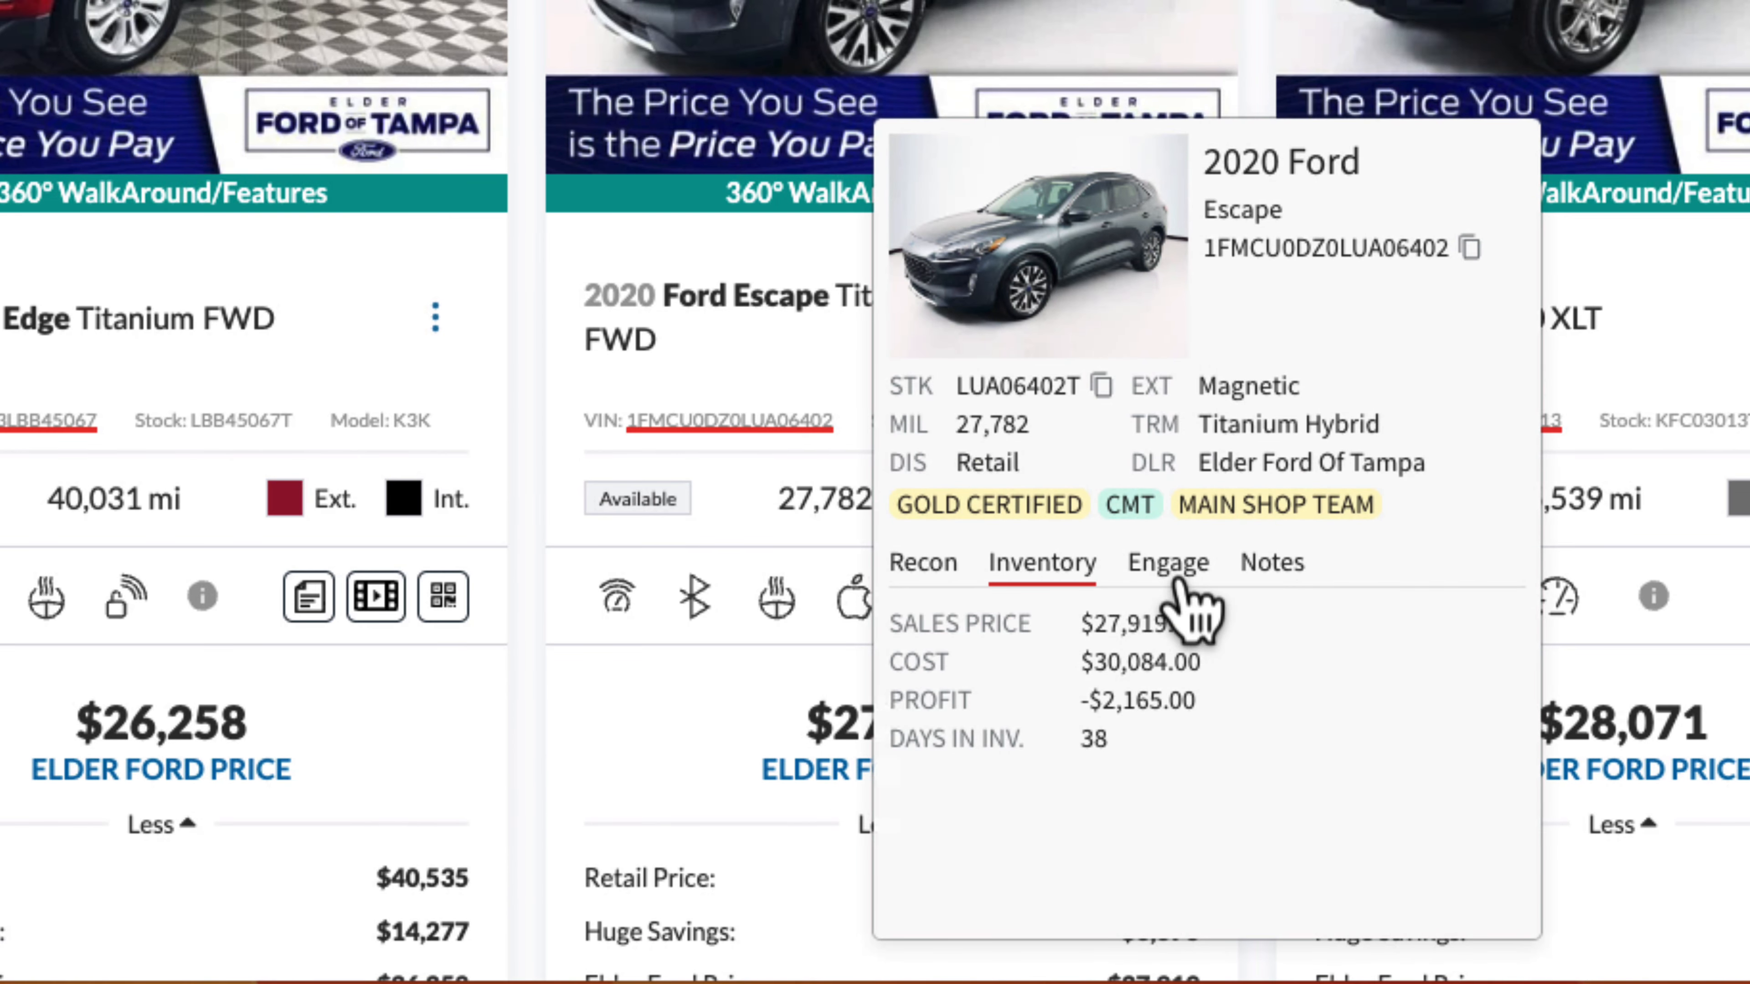
pyautogui.click(1168, 562)
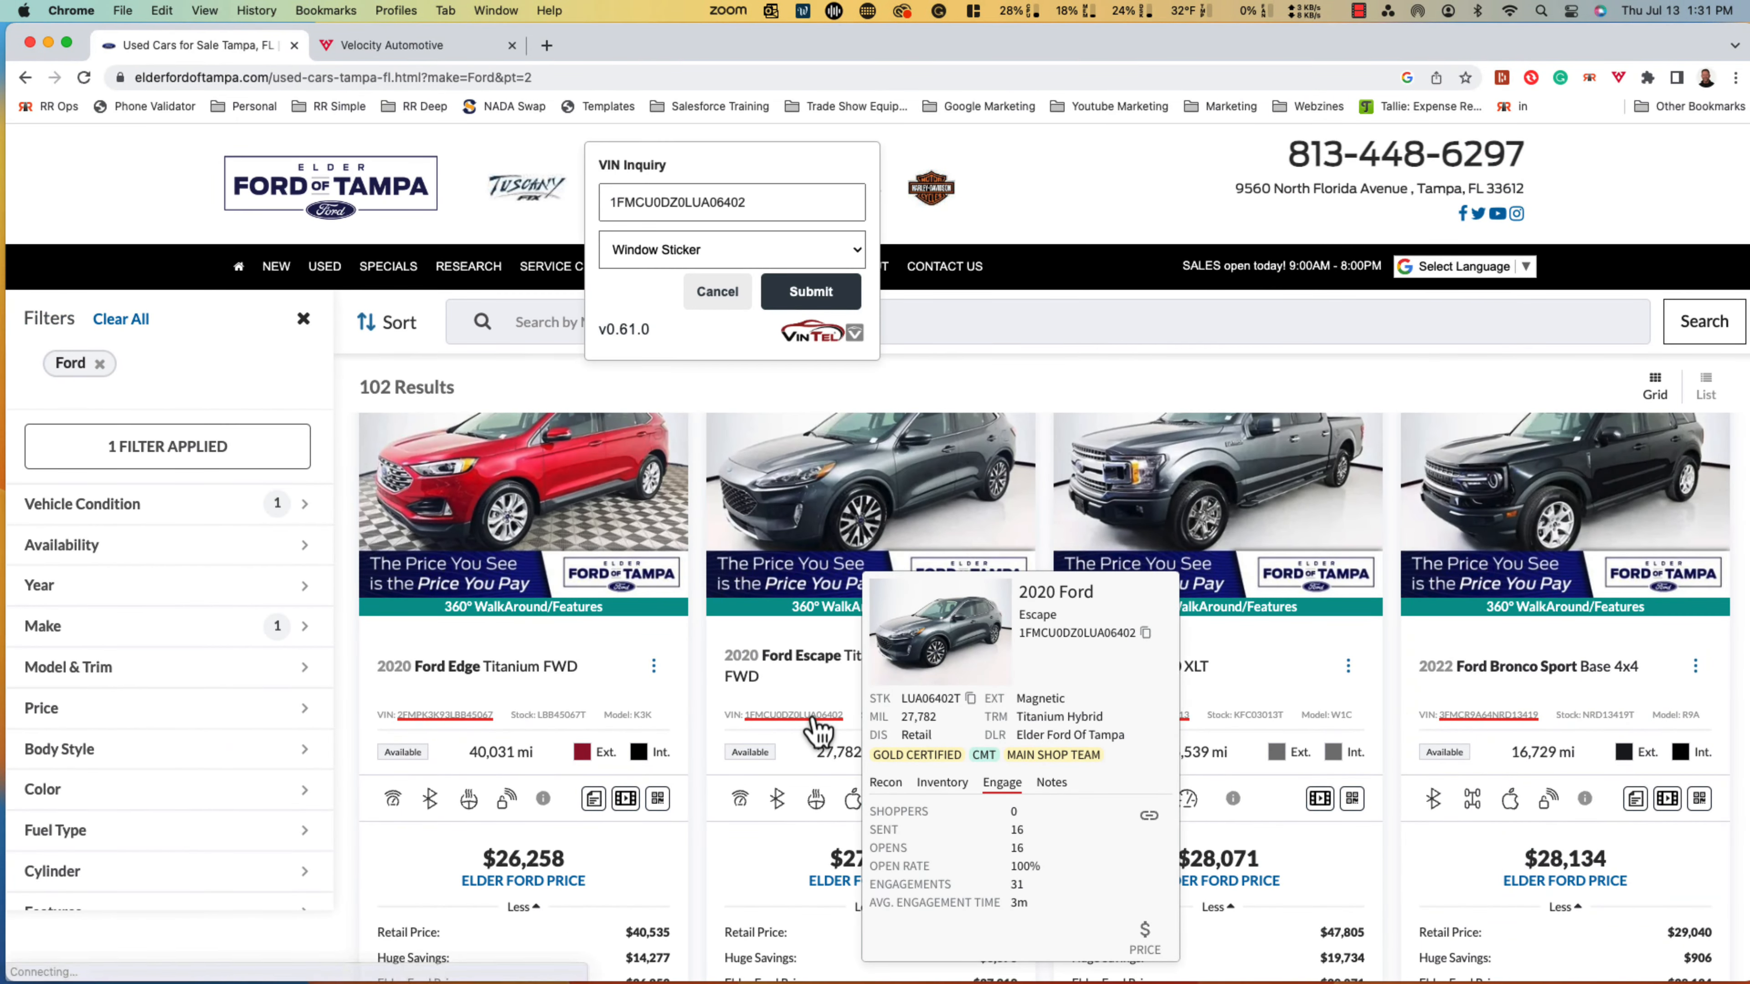
# Request the Window Sticker in VIN Inquiry, opening the Escape's 41 combined MPG sticker
pyautogui.click(810, 292)
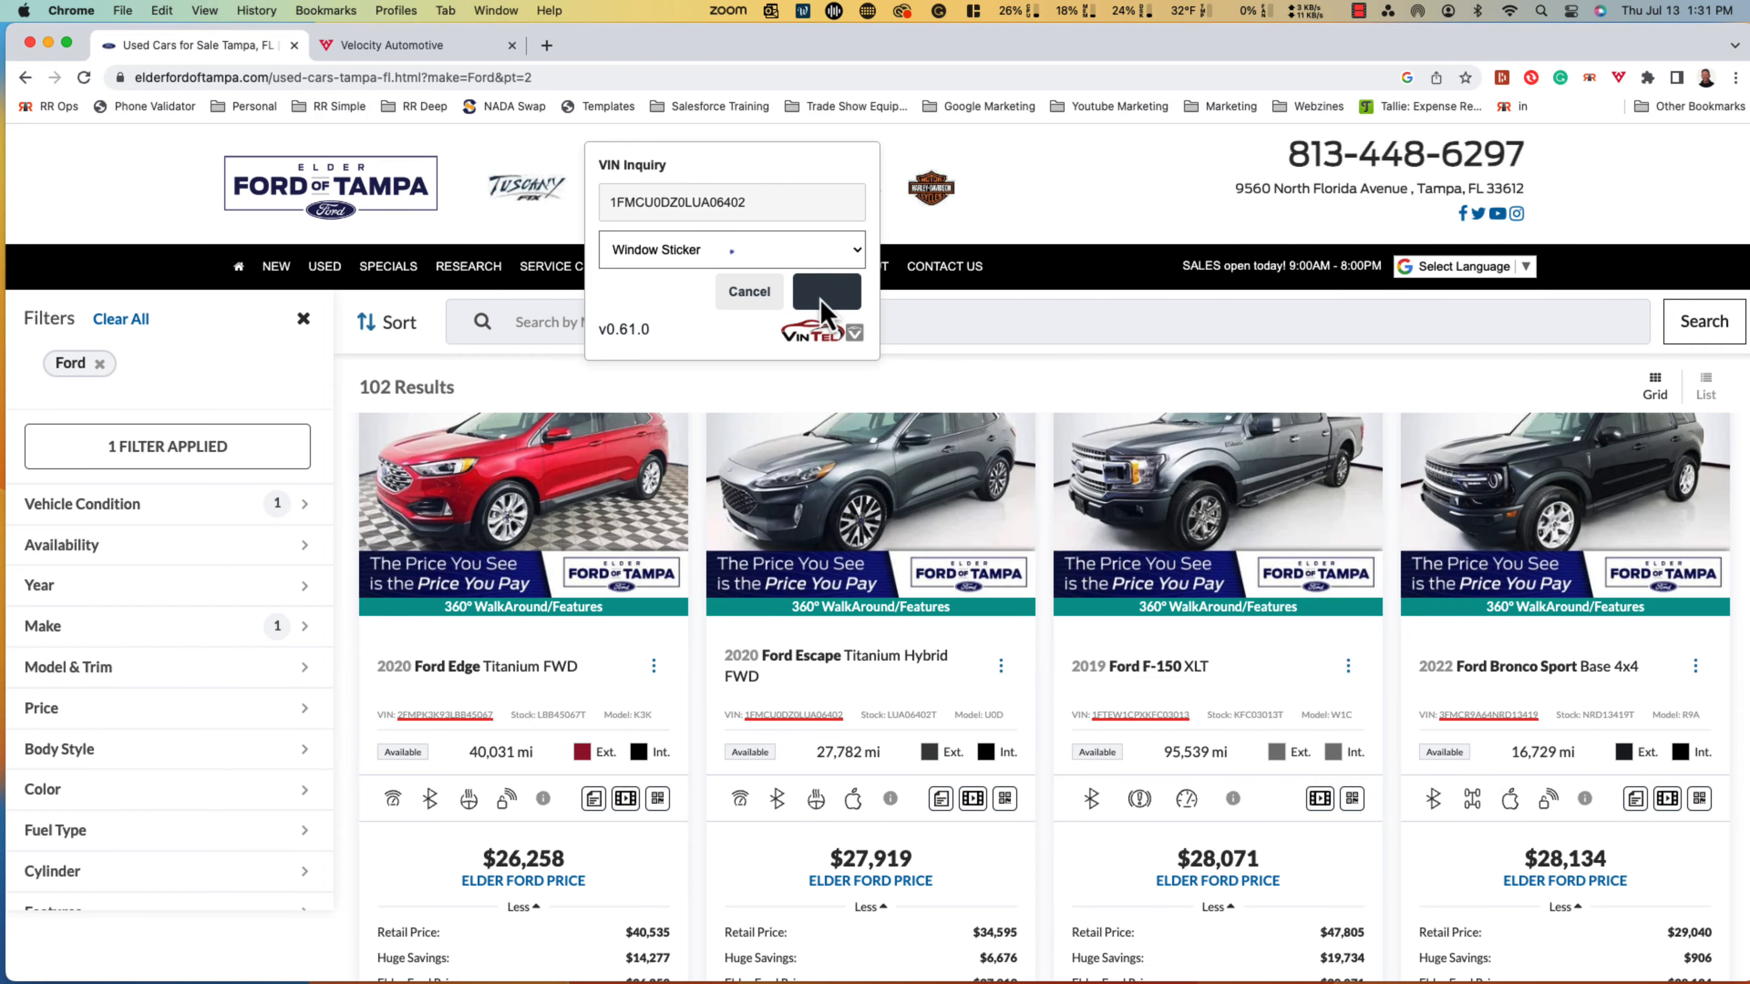
pyautogui.click(826, 291)
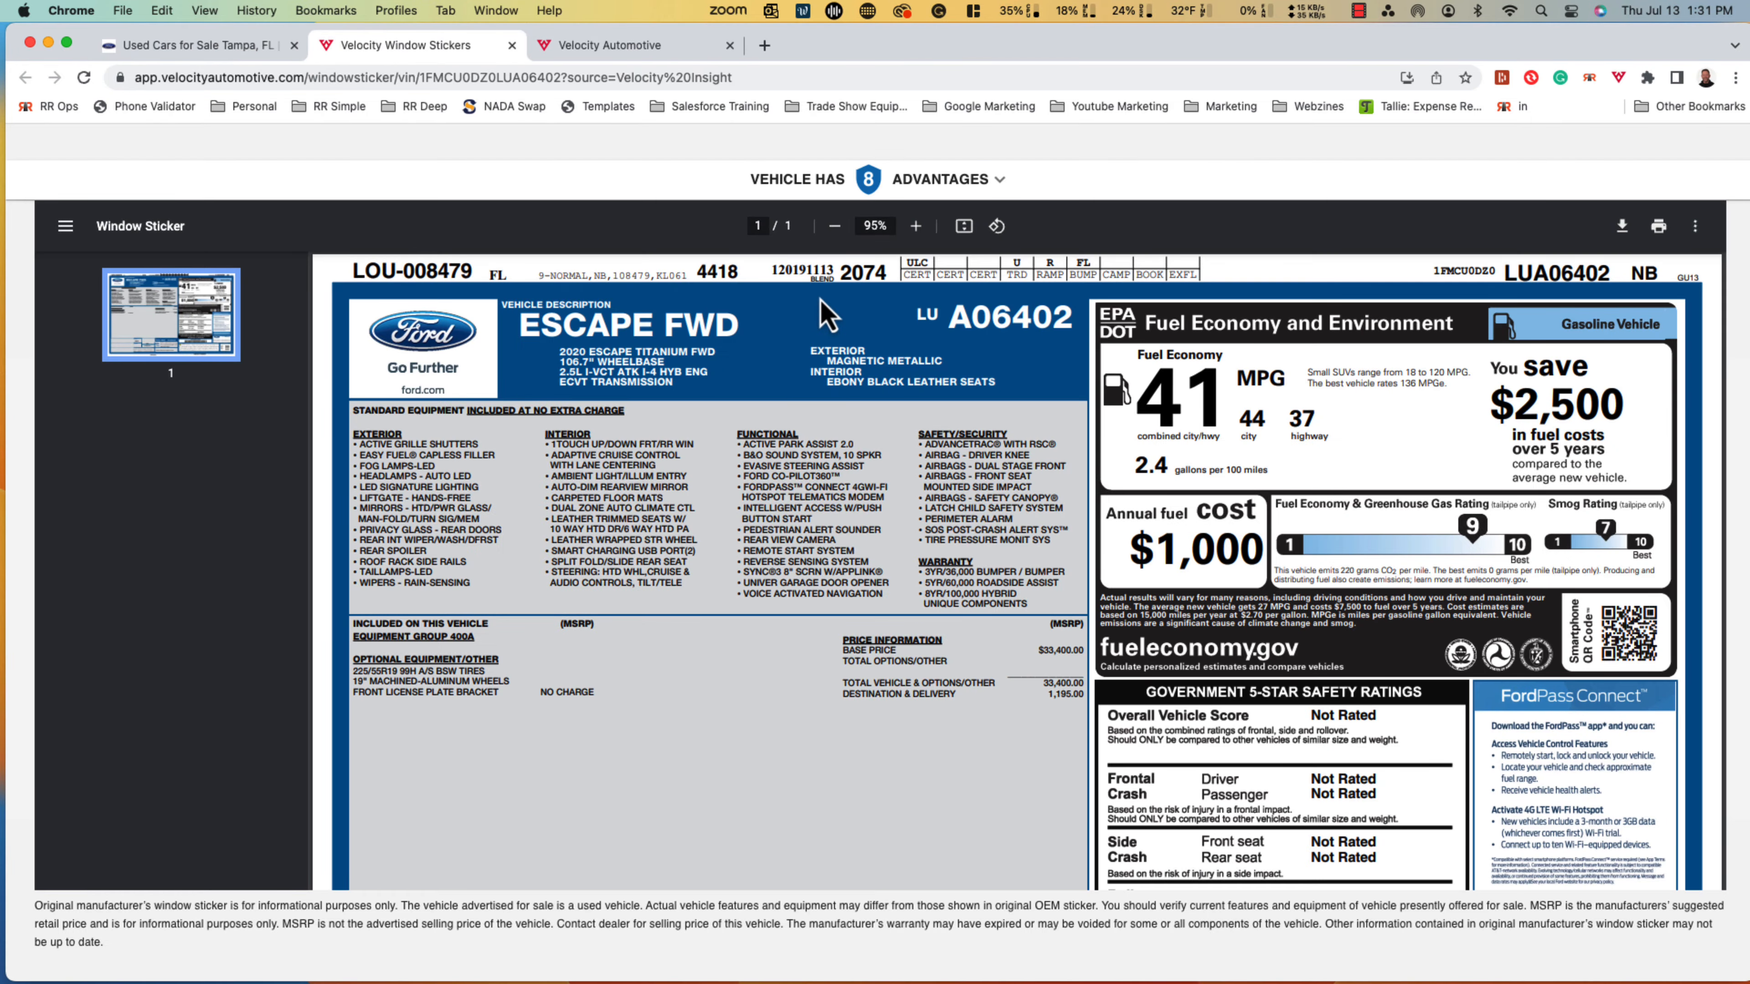